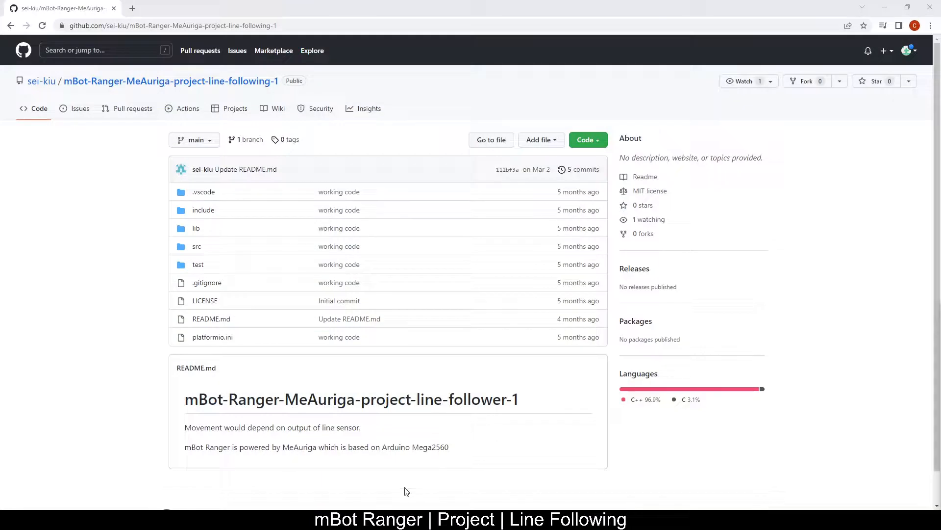
mouse_move(759, 136)
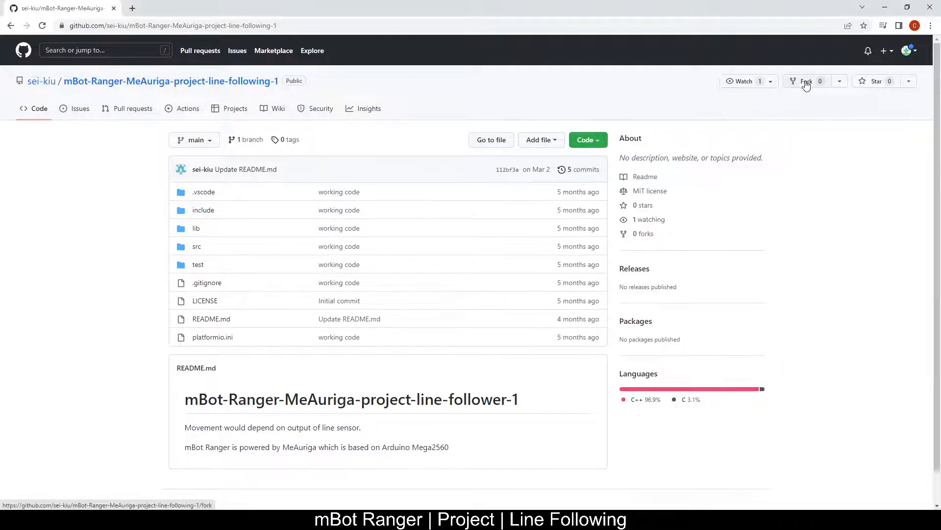
Fork the mBot-Ranger-MeAuriga-project-line-following-1 repository into your own GitHub account.
click(806, 80)
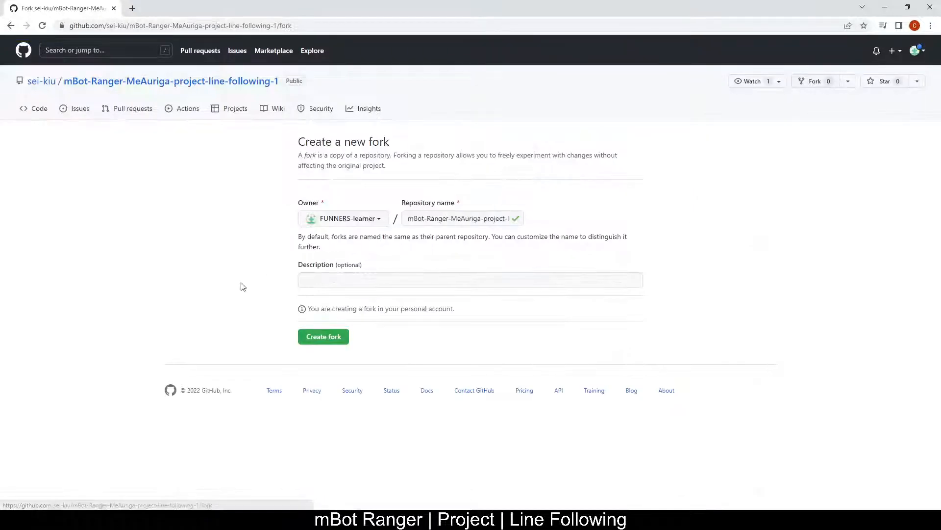
click(324, 336)
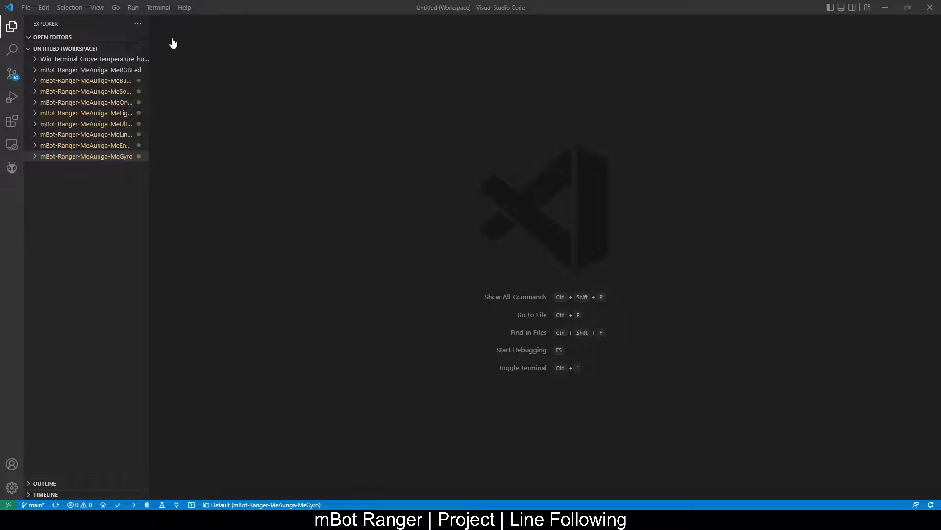
Clone the forked project-line-following-1 repo from GitHub into the gitClones folder.
click(97, 8)
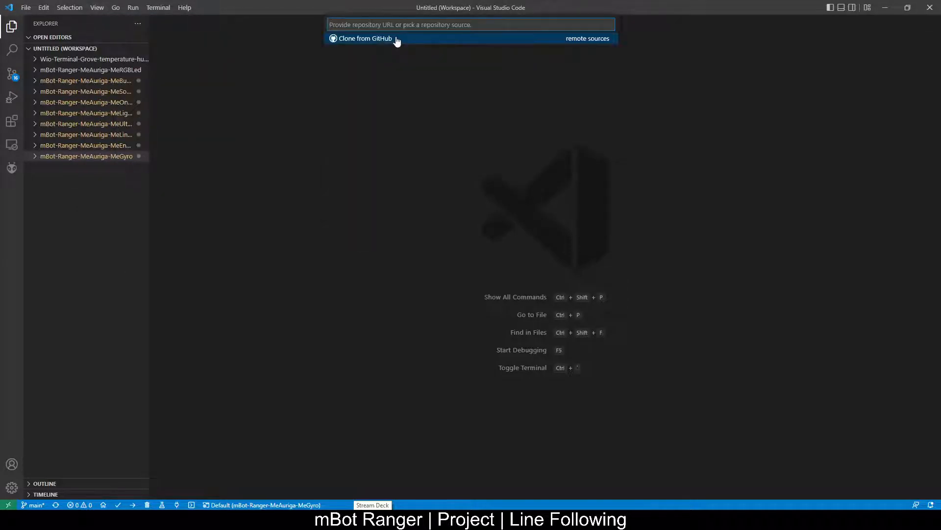
click(363, 38)
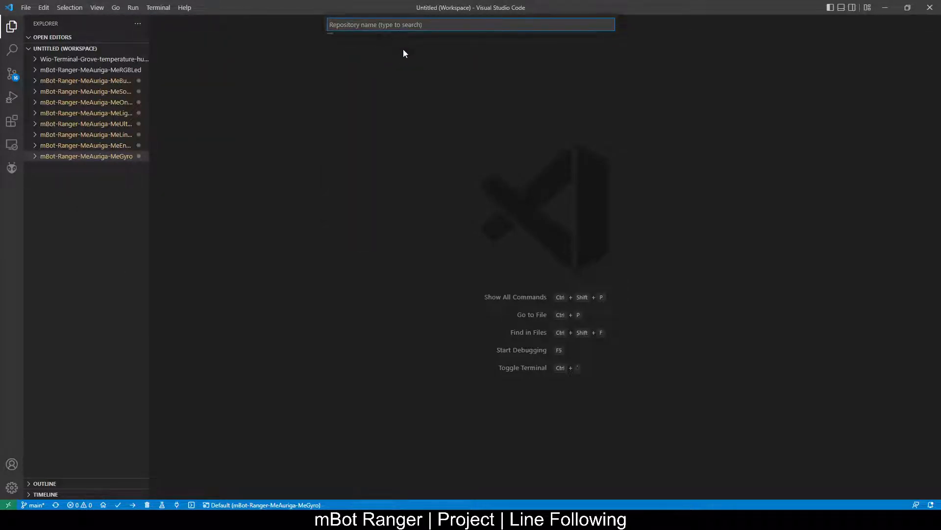
click(468, 25)
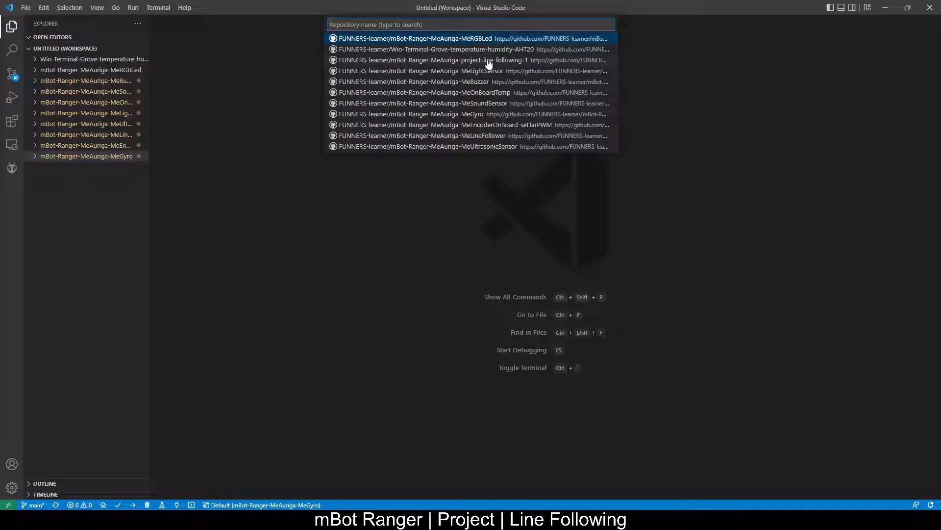
click(409, 37)
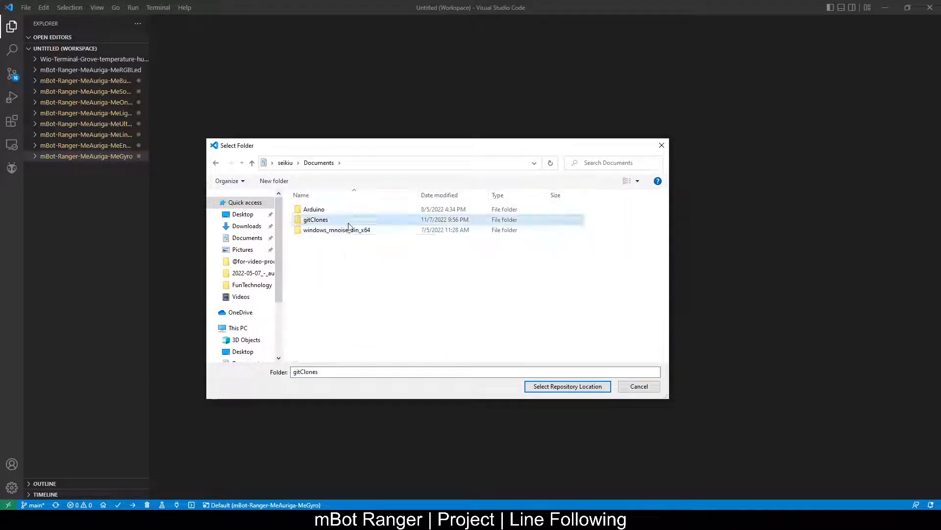
click(567, 387)
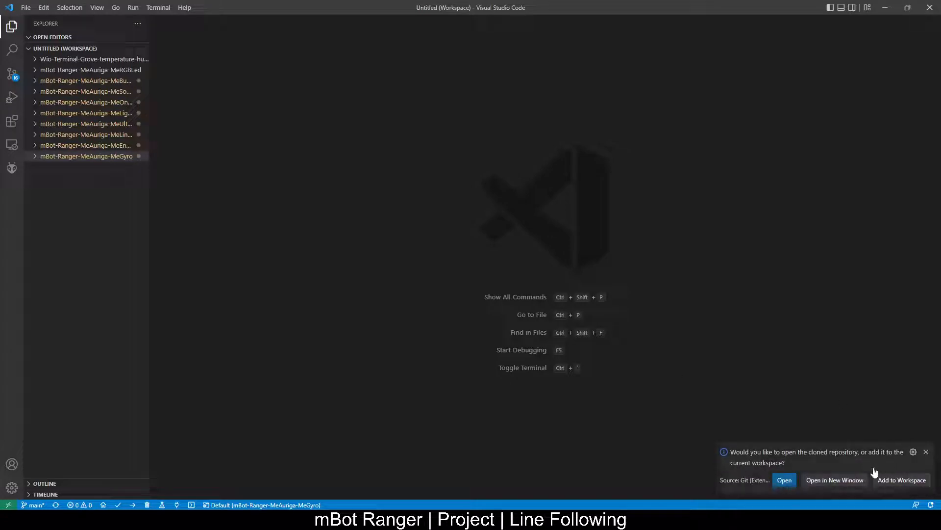
Add the cloned line-following repository to the current workspace.
click(902, 479)
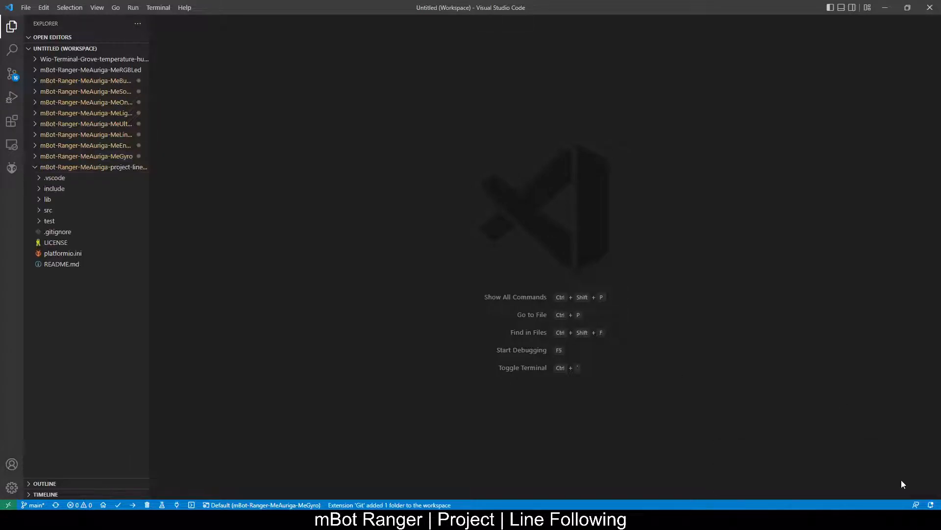
mouse_move(81, 206)
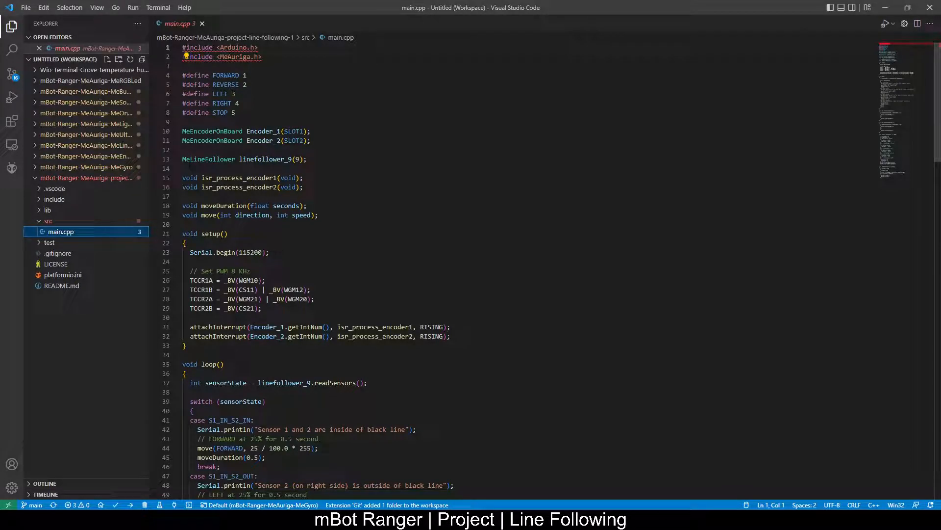
mouse_move(212, 131)
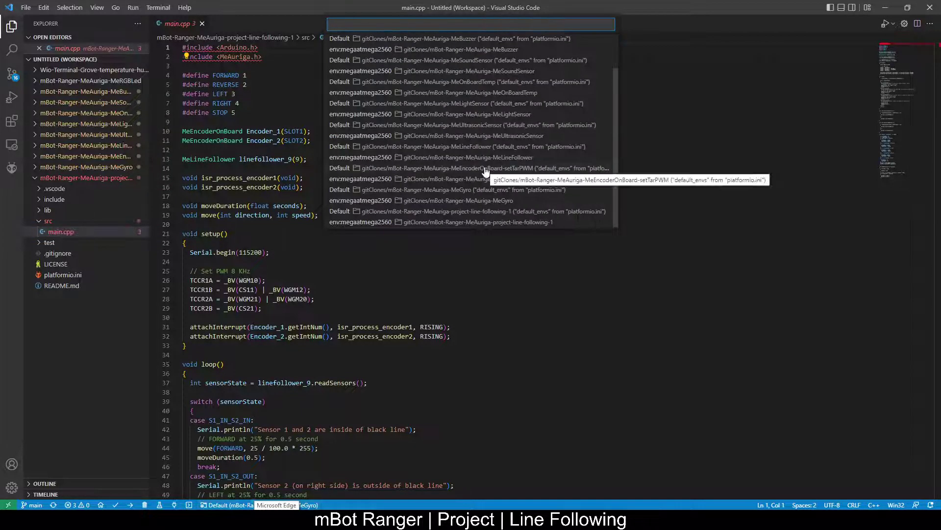
Select the project-line-following-1 PlatformIO environment for the upload.
key(Escape)
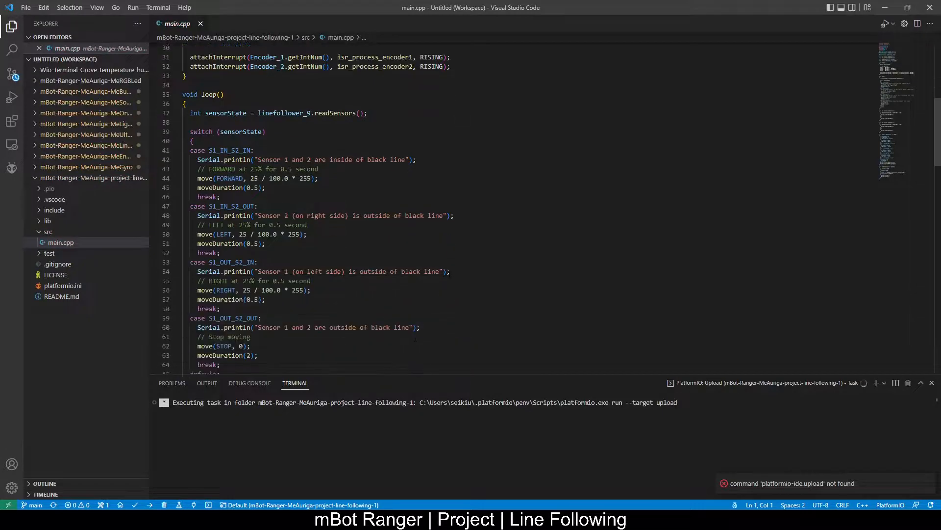
Follow the terminal output as PlatformIO compiles the firmware and Makeblock libraries.
scroll(down, 3)
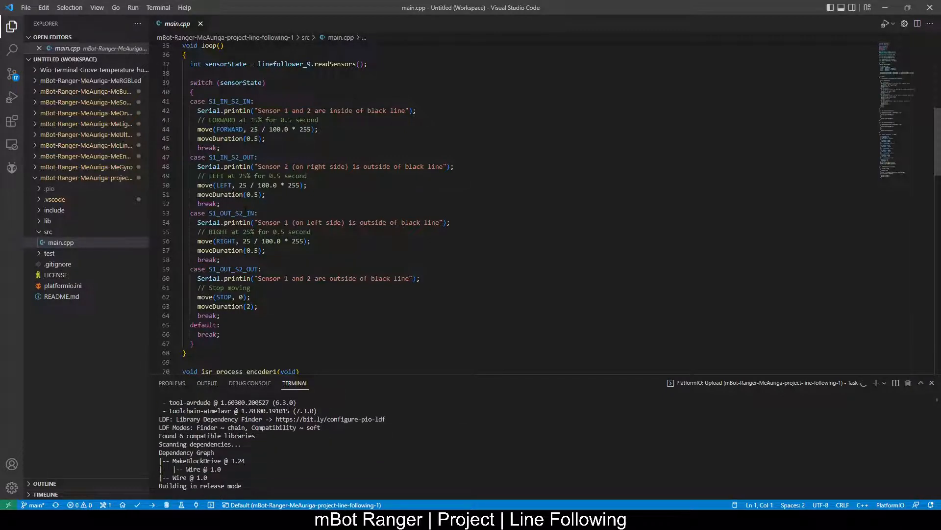
scroll(down, 3)
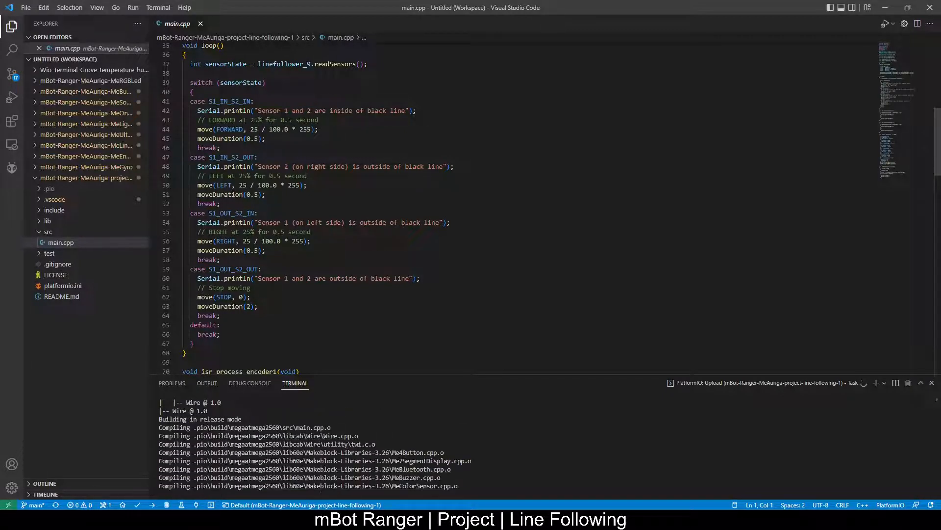
scroll(down, 3)
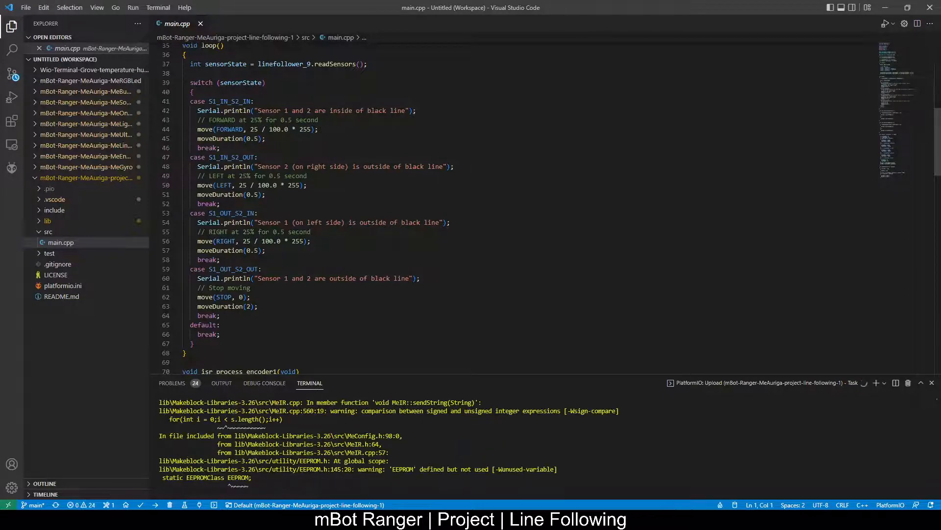
scroll(down, 3)
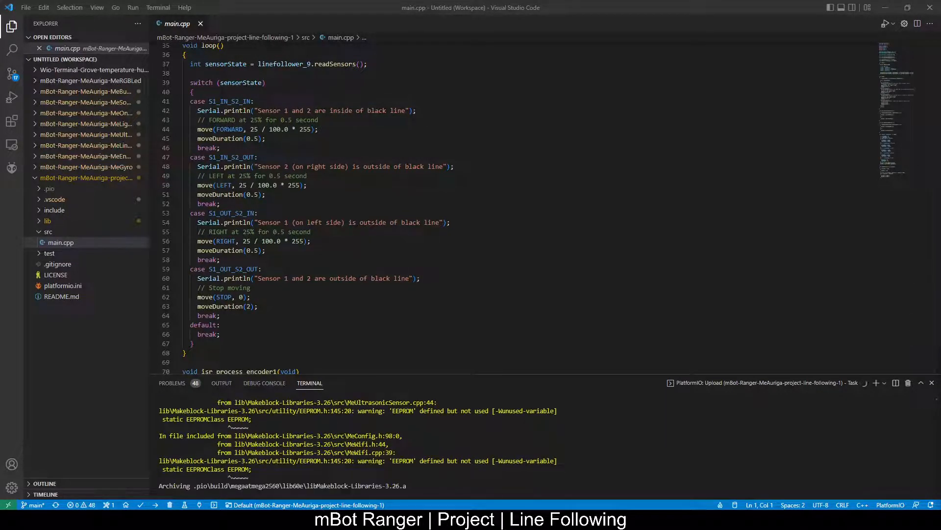
scroll(down, 3)
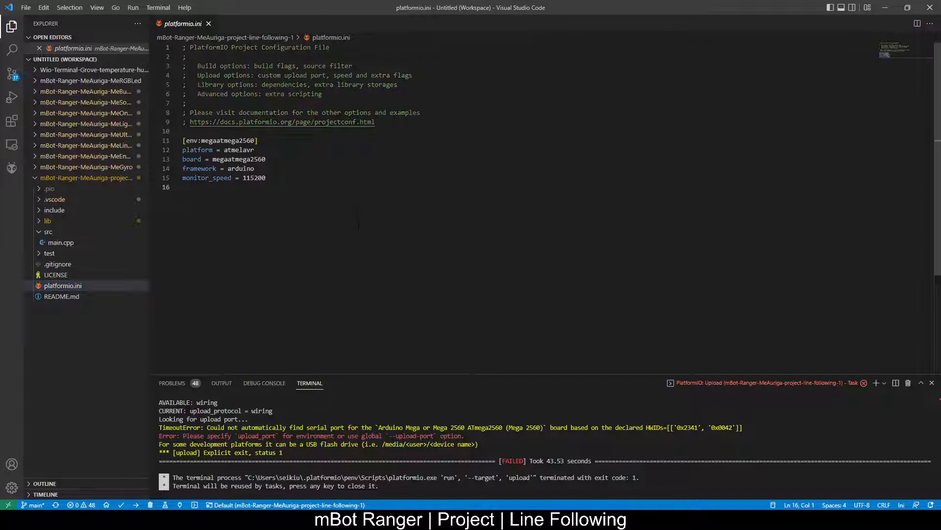
Add upload_port = COM9 to platformio.ini and close the config file.
text(upload_)
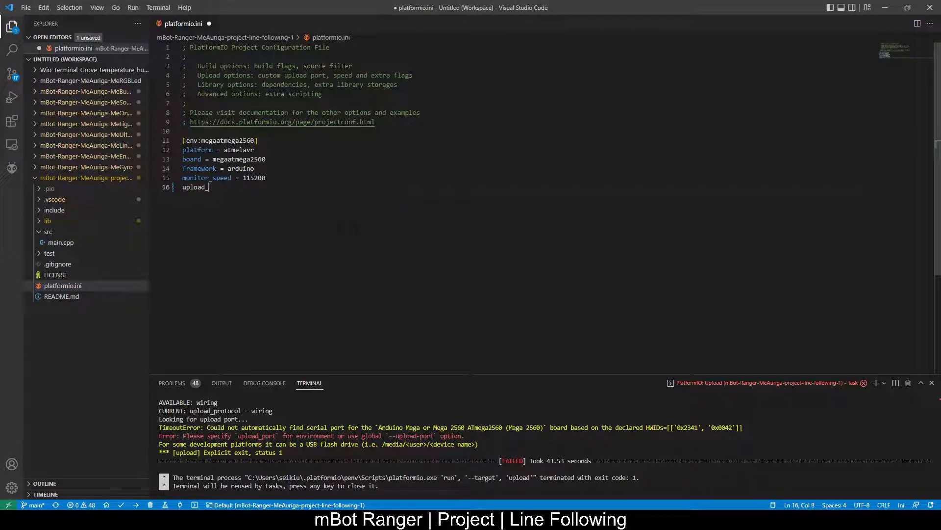
text(port = COM9)
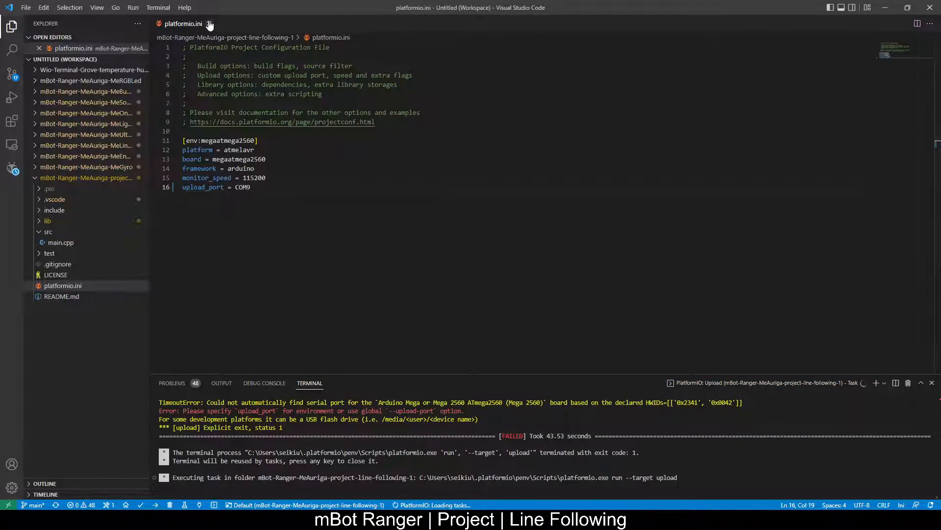
click(61, 242)
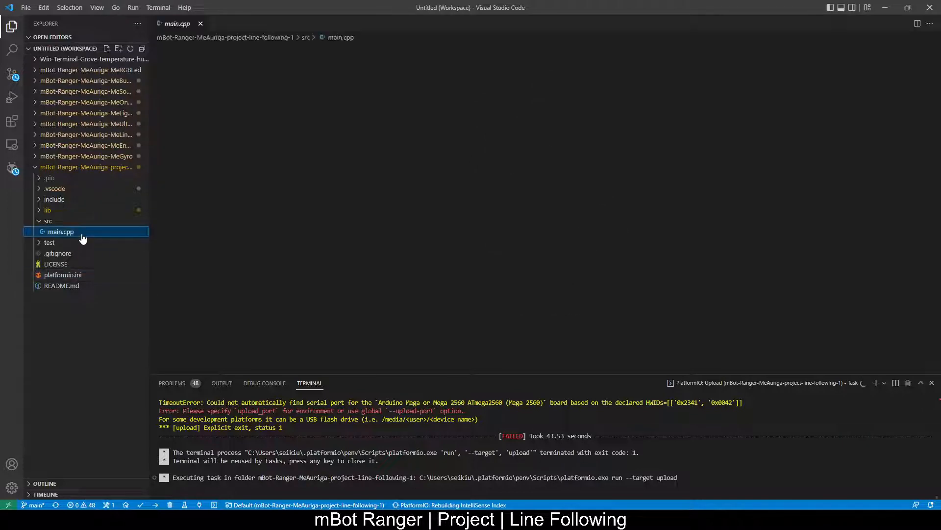
Reopen main.cpp and follow the terminal as the project rebuilds for COM9.
double_click(61, 231)
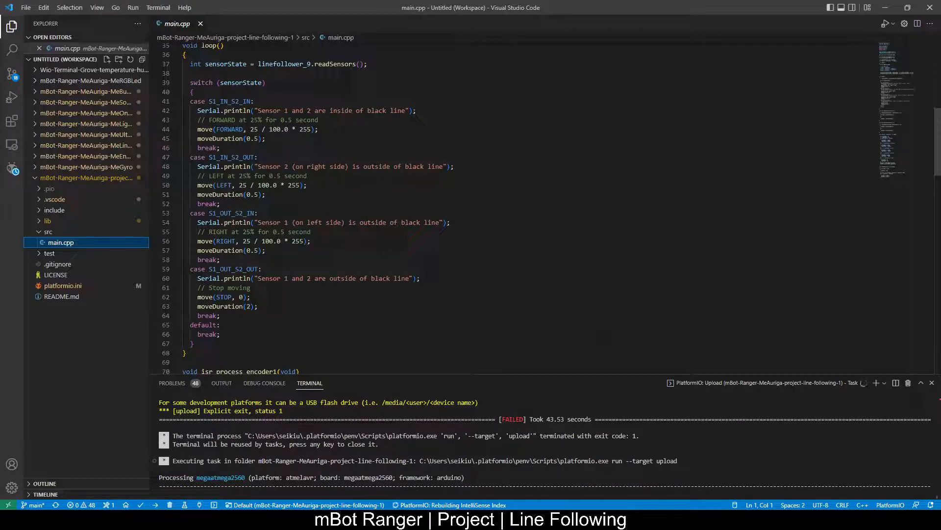
scroll(down, 3)
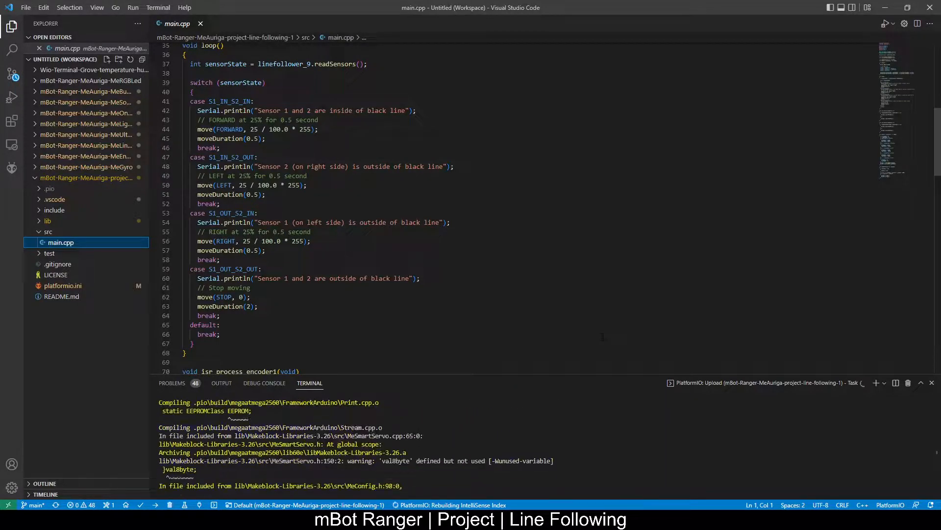
scroll(down, 3)
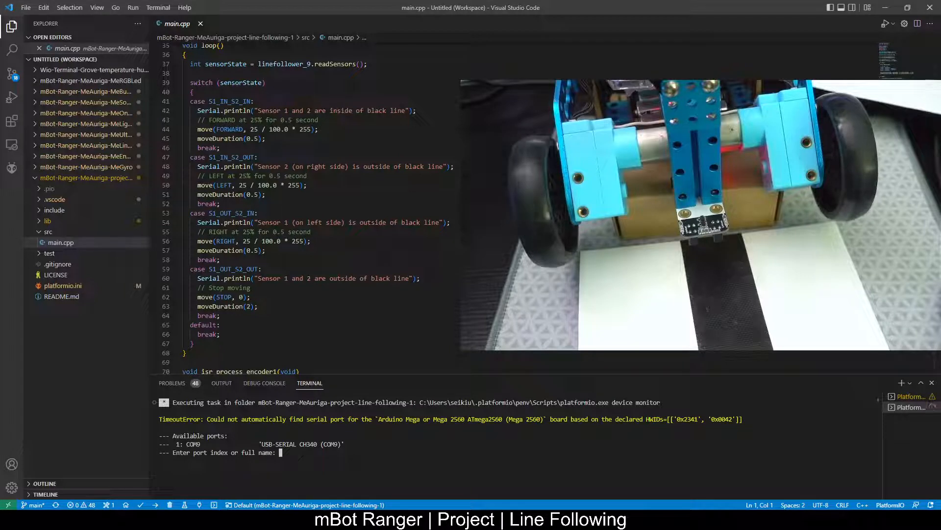
Choose port 1 (COM9) so the serial monitor prints 'Sensor 1 and 2 are inside of black line'.
text(1)
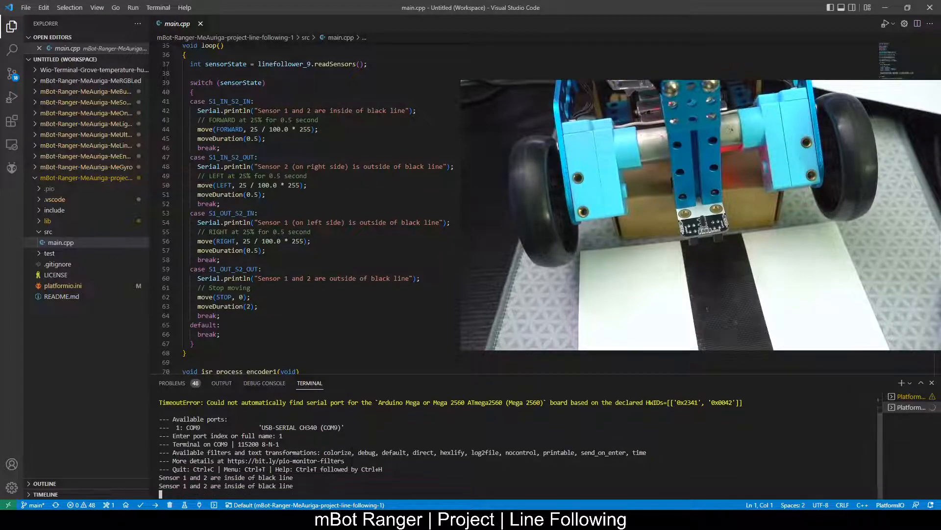
scroll(down, 3)
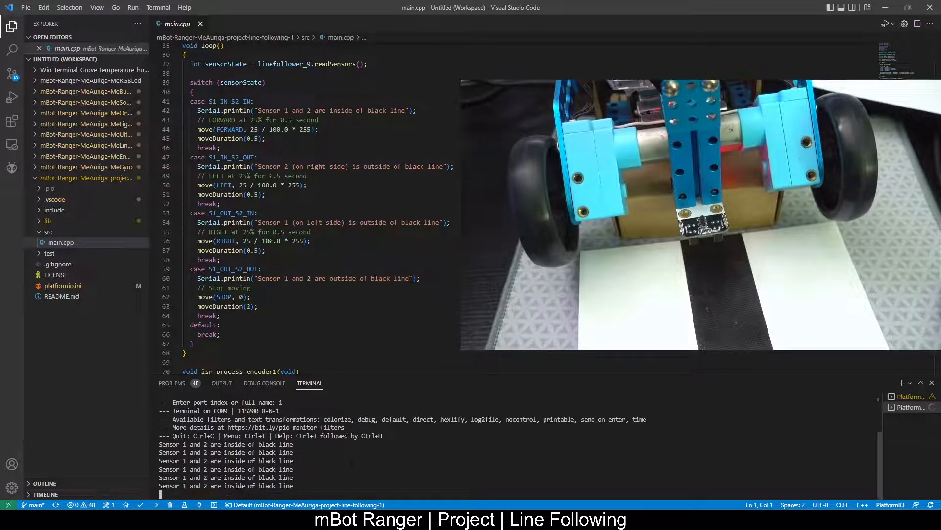